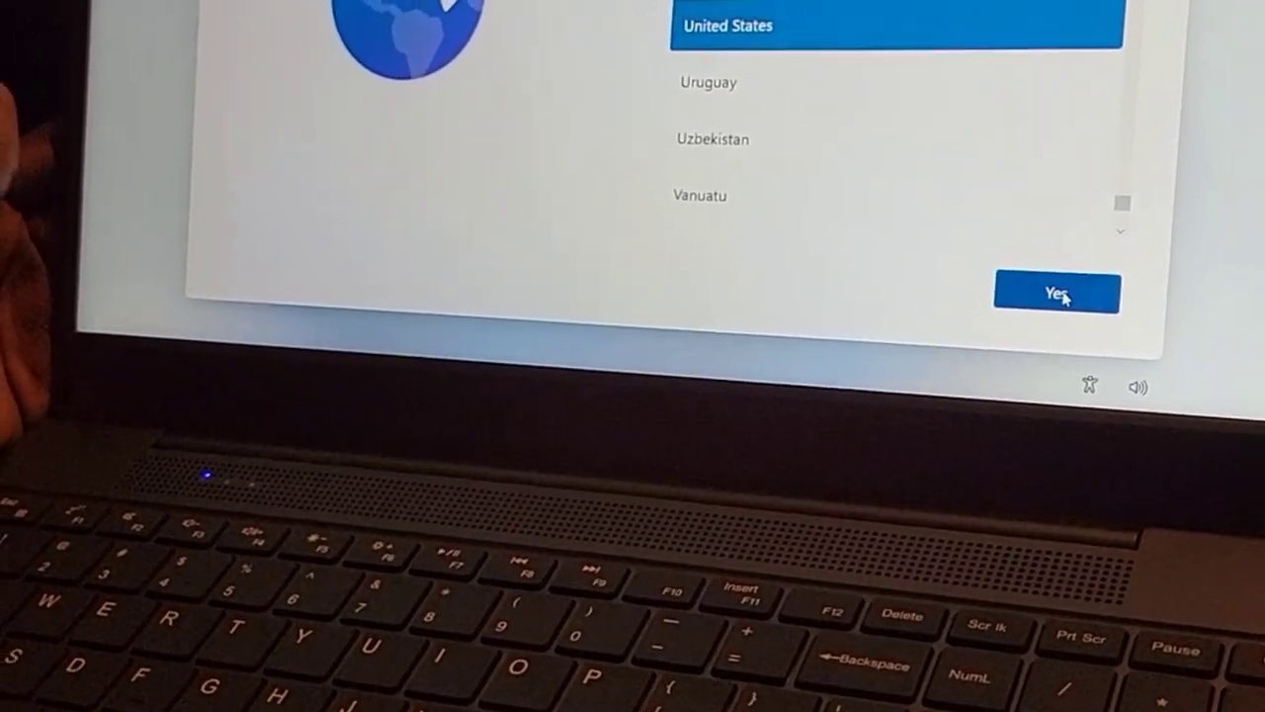
- Confirm United States as the region and advance setup
left_click(1055, 292)
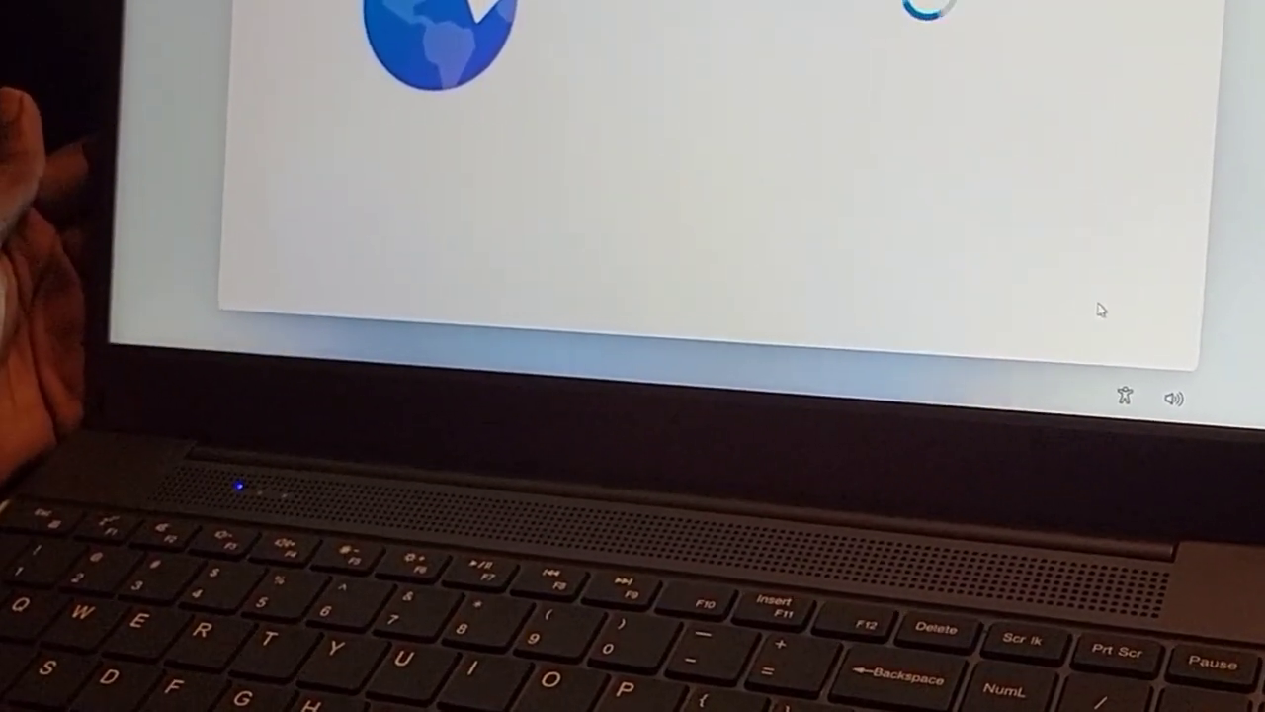